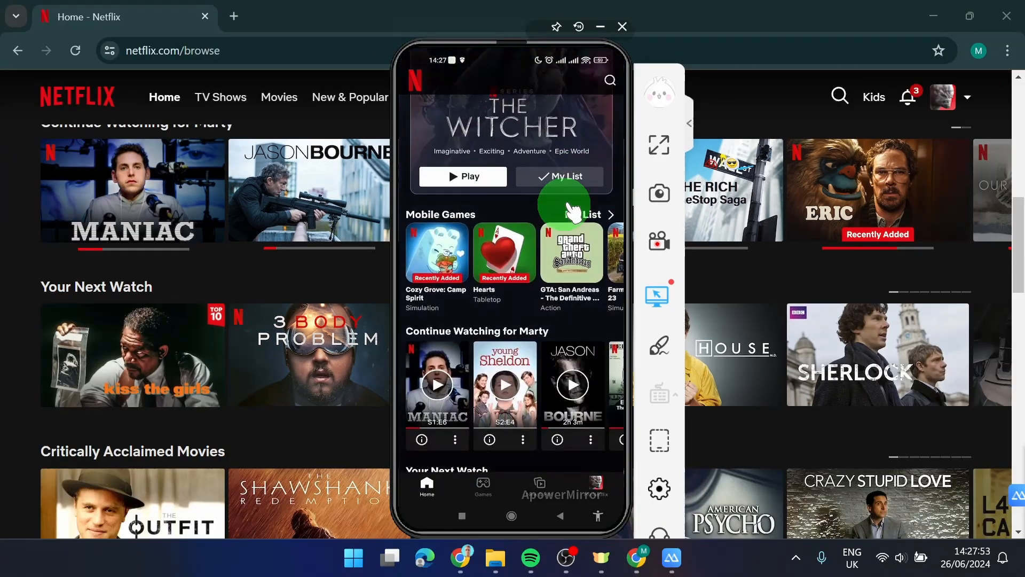
# Step: Scroll the app's home feed down past Mobile Games to the TV Comedies row showing Beef
pyautogui.scroll(-3)
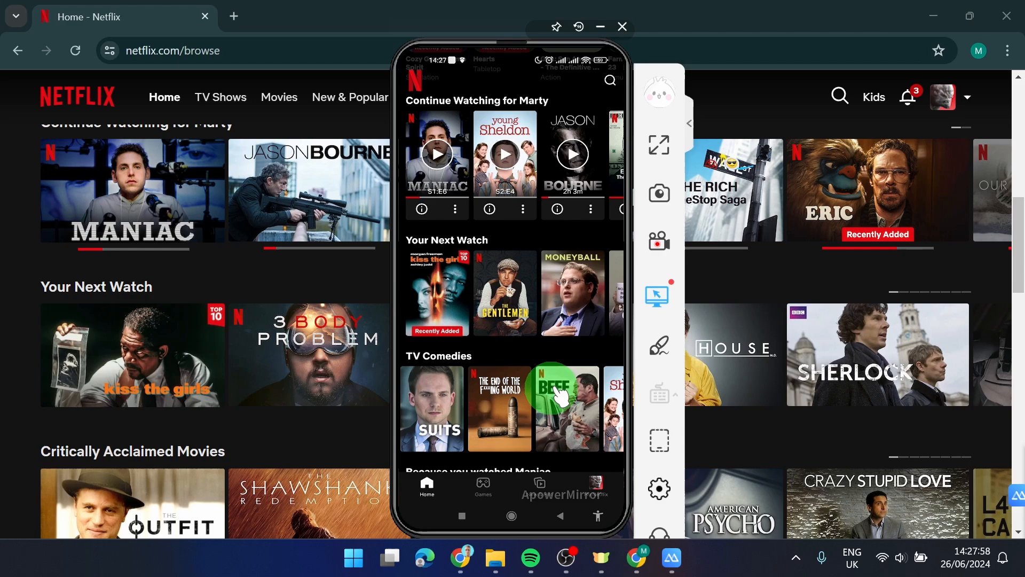
# Step: Add Beef to My List, reopen it from My List, remove it, and close the phone mirror
pyautogui.click(565, 407)
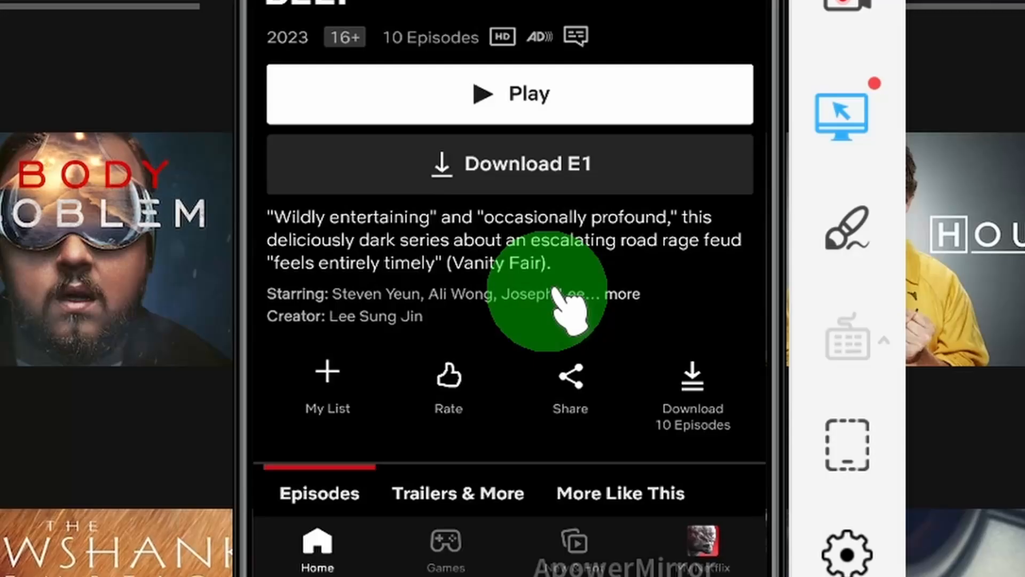
pyautogui.moveTo(326, 385)
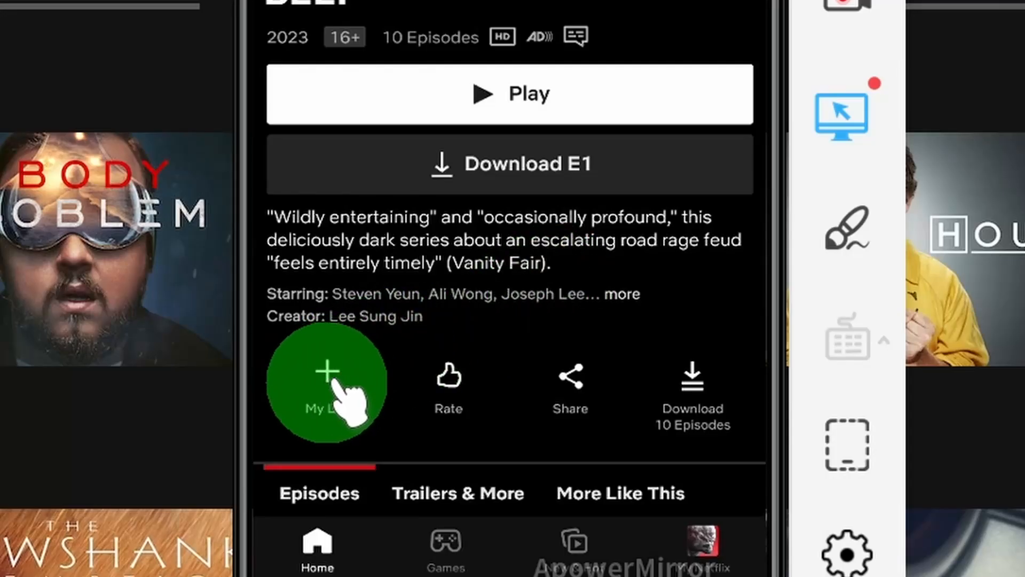
pyautogui.click(328, 375)
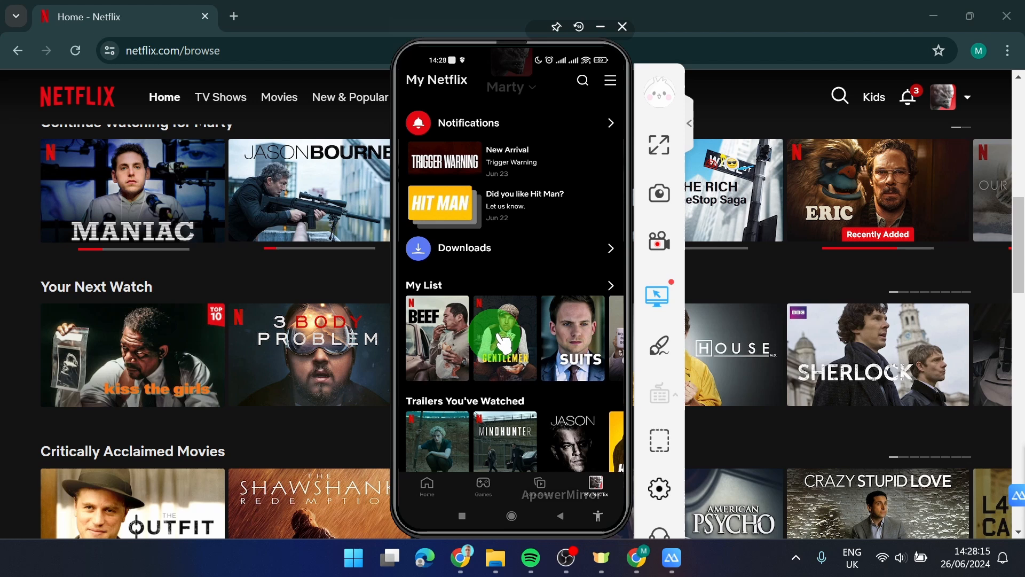
pyautogui.click(437, 338)
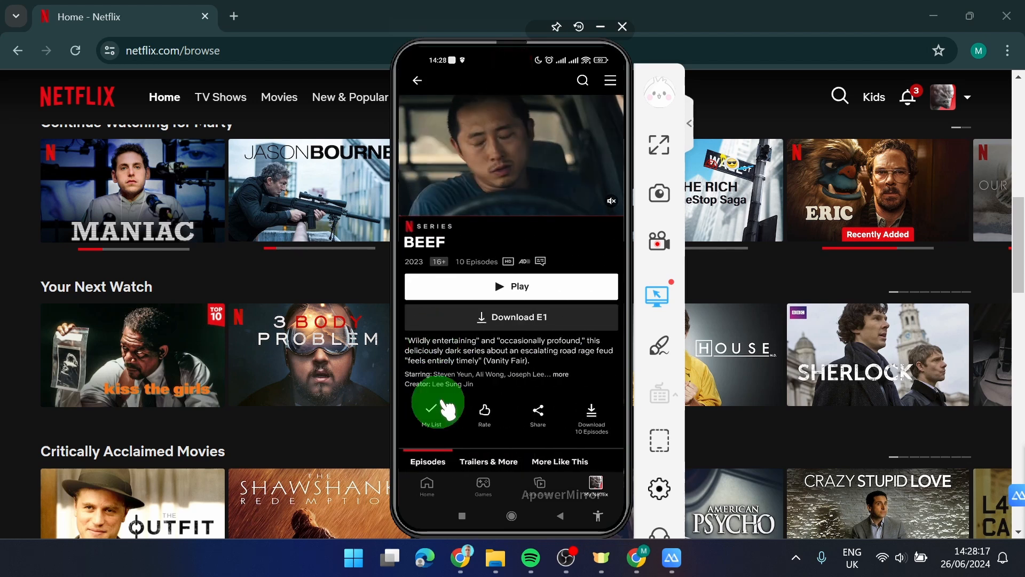
pyautogui.click(431, 410)
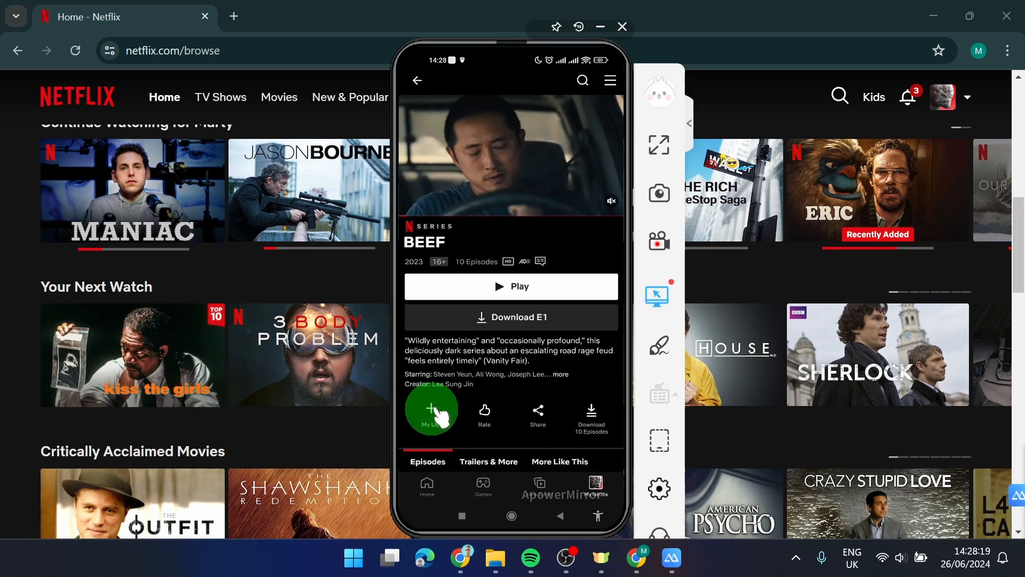
pyautogui.click(595, 484)
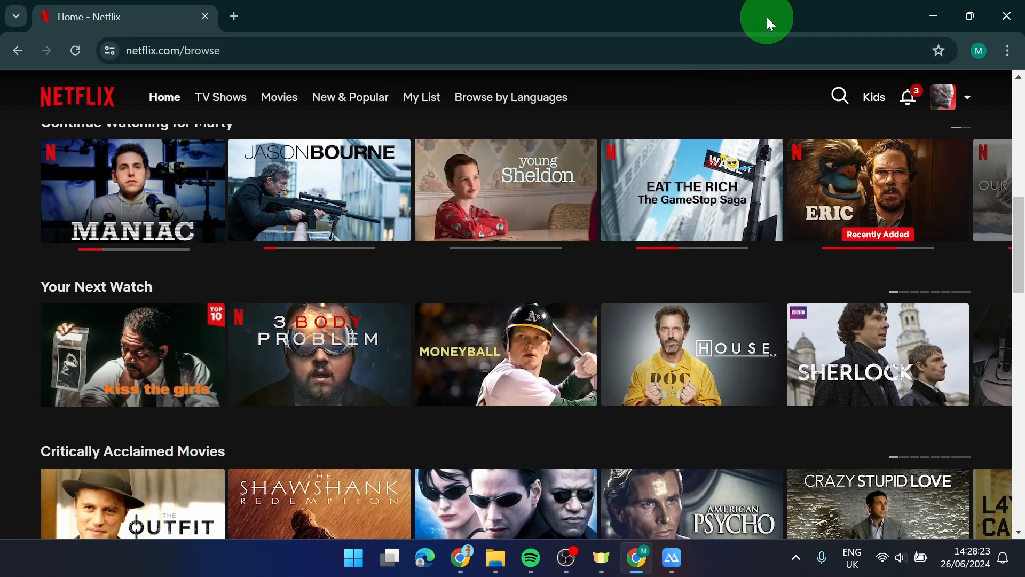
pyautogui.moveTo(843, 281)
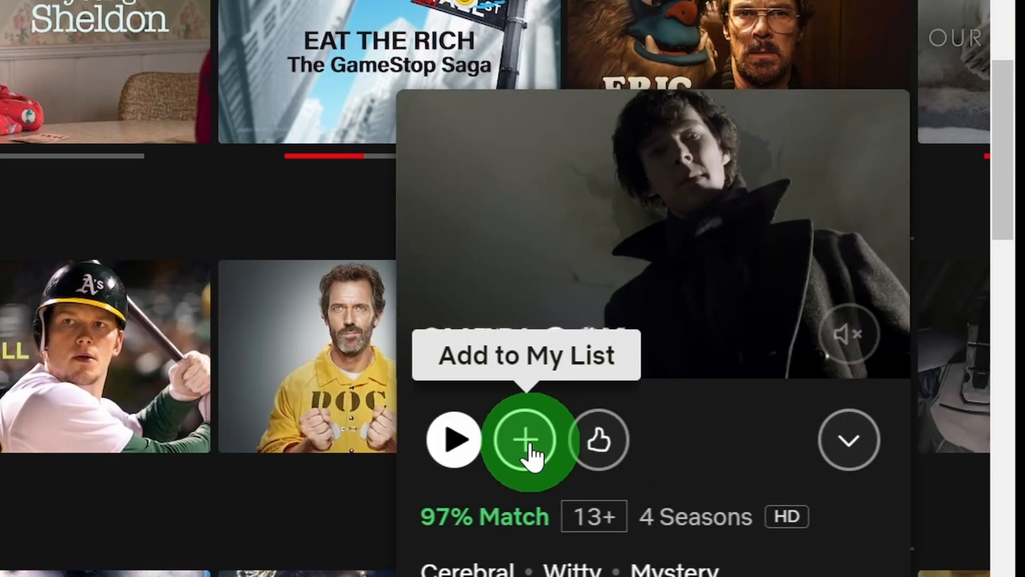
# Step: Add Sherlock to My List on the website and go to the My List page
pyautogui.click(526, 440)
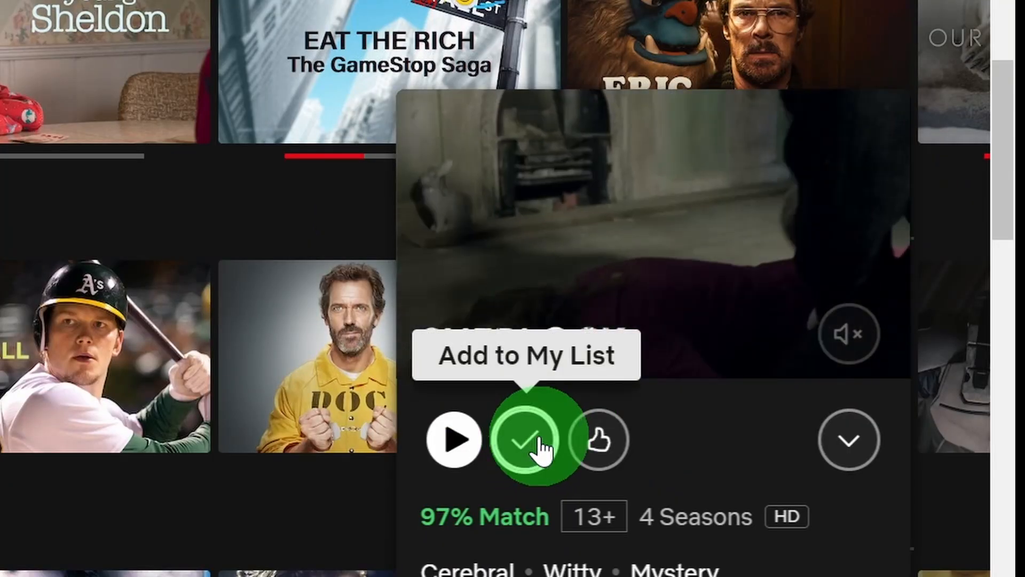
pyautogui.click(420, 97)
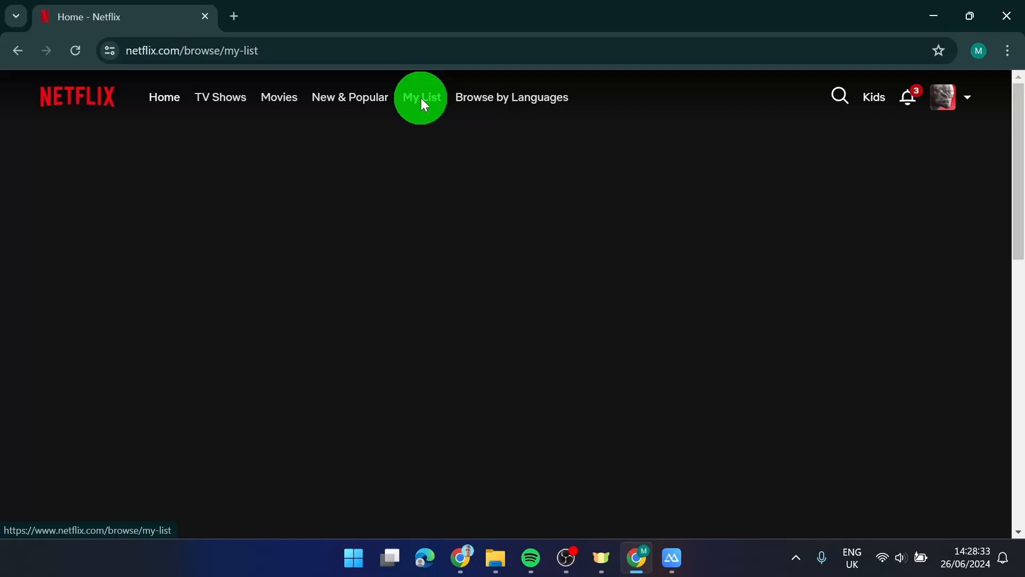
# Step: Take Sherlock off the website's My List using its check button
pyautogui.click(422, 96)
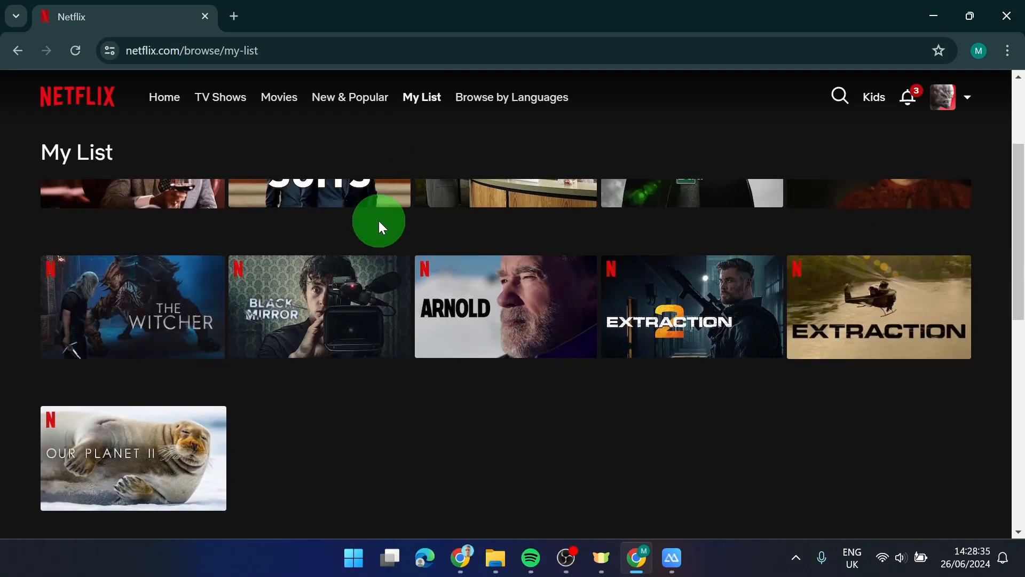
pyautogui.scroll(3)
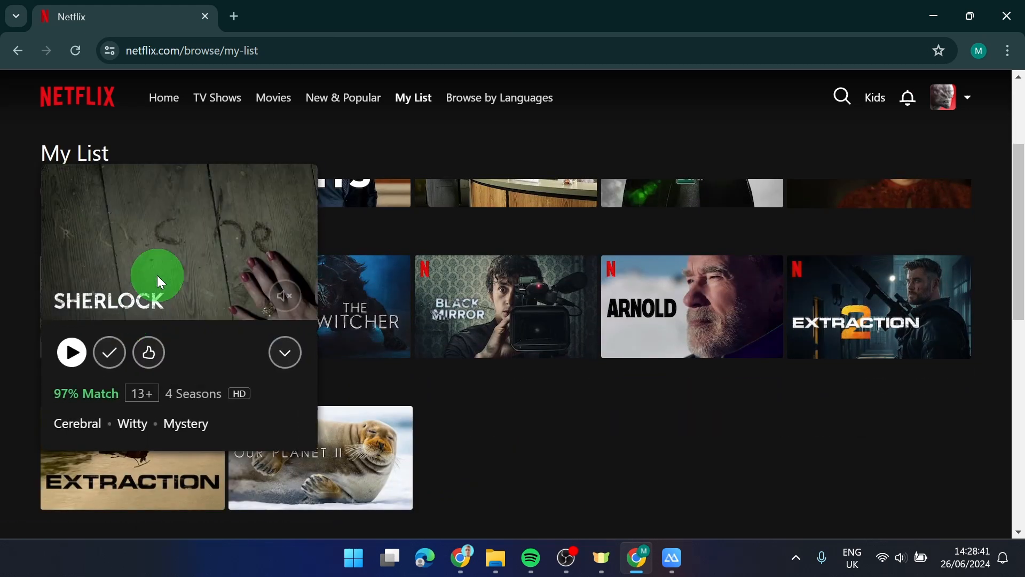
pyautogui.moveTo(109, 352)
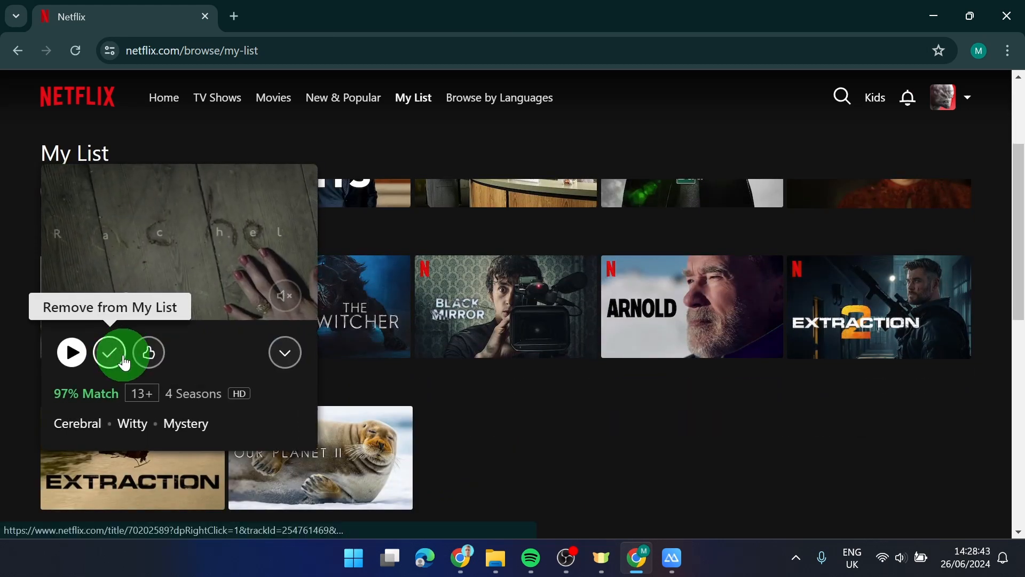
pyautogui.click(109, 352)
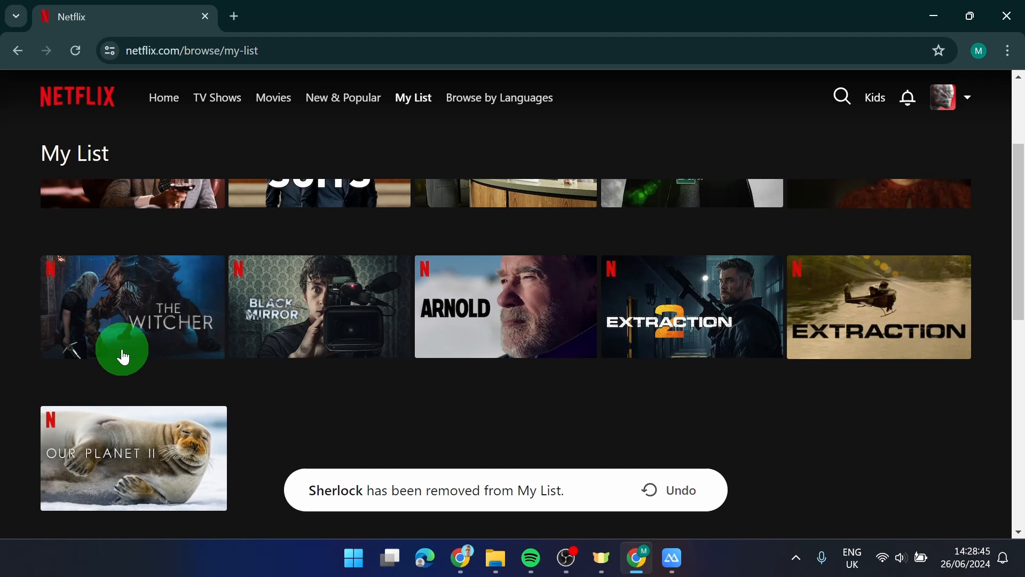